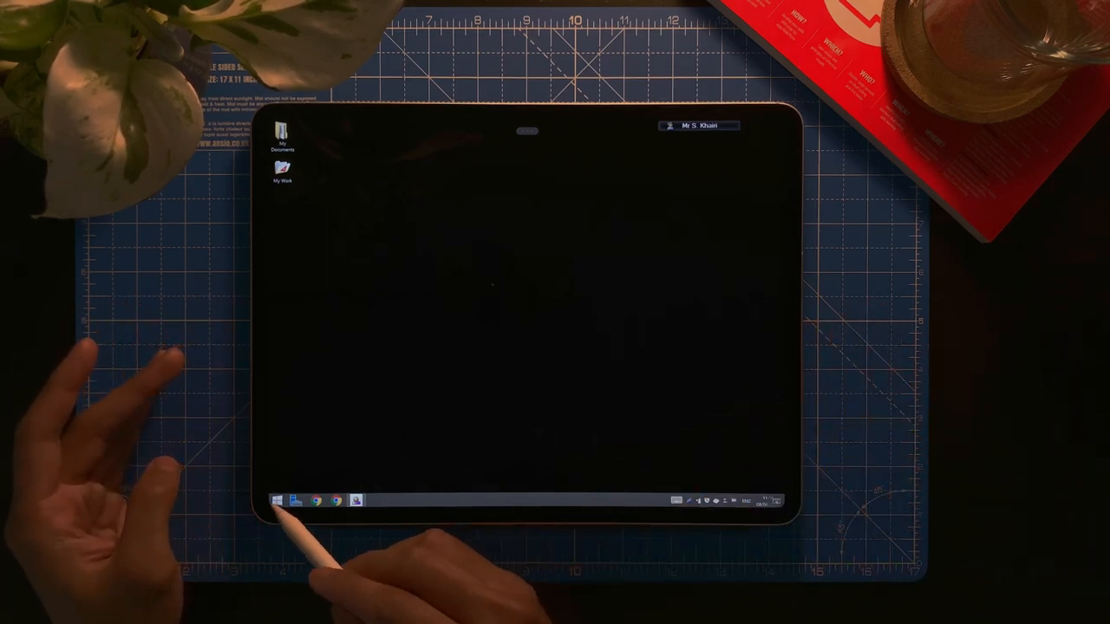
# Launch PowerPoint from the Apps list on the remote Windows Start menu.
pyautogui.click(277, 501)
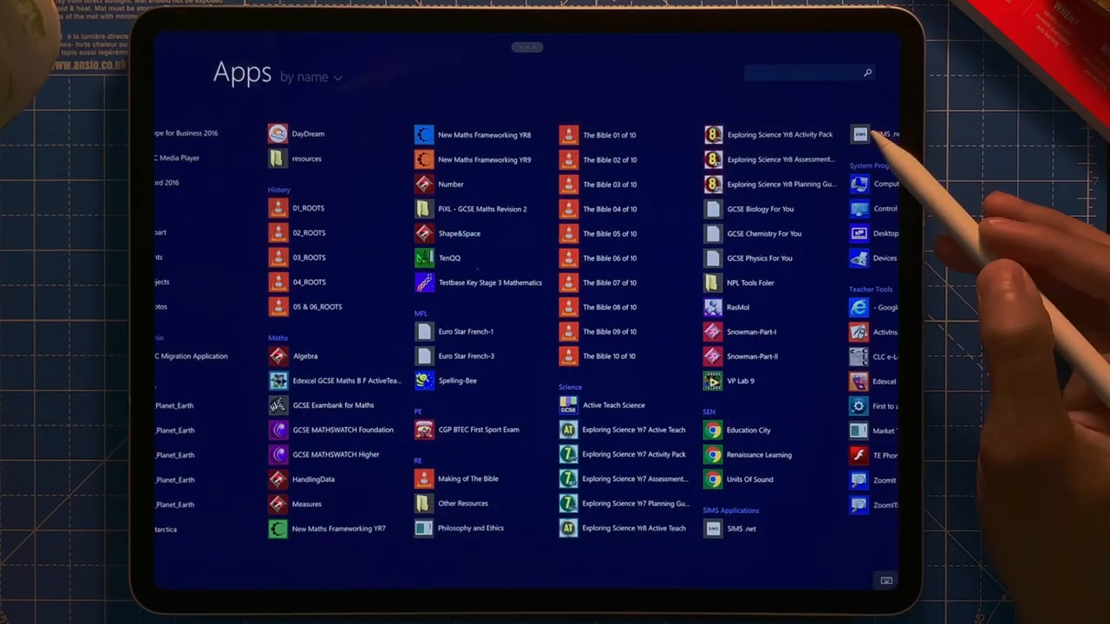
pyautogui.click(858, 134)
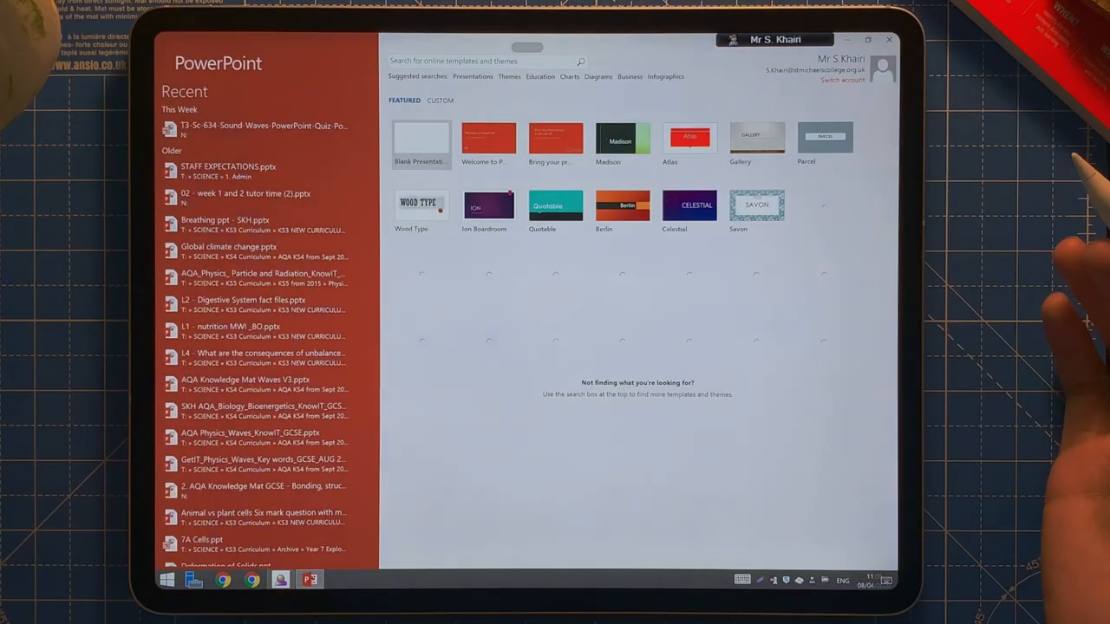
pyautogui.click(421, 143)
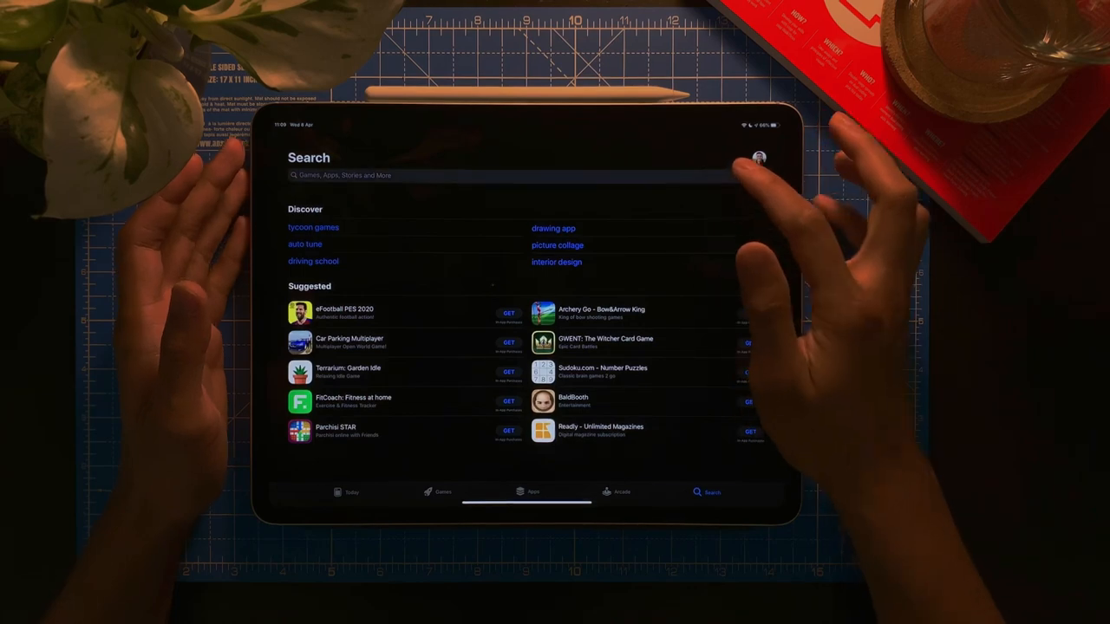
# Search the App Store for 'Jump de' and scroll to the Jump Desktop app page.
pyautogui.write('Jump de')
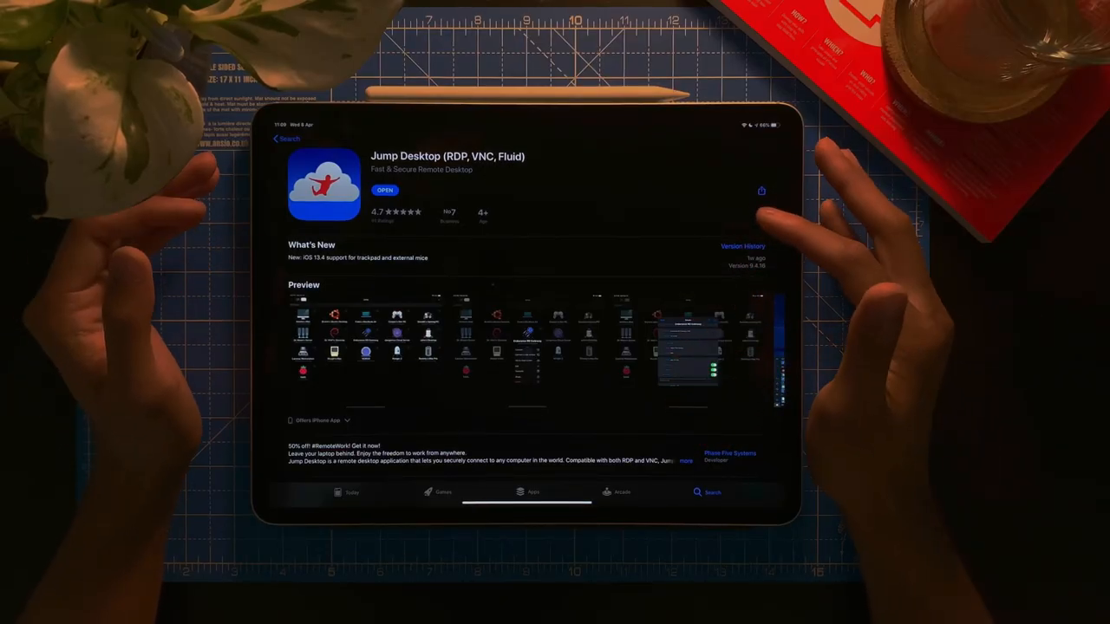
pyautogui.scroll(-3)
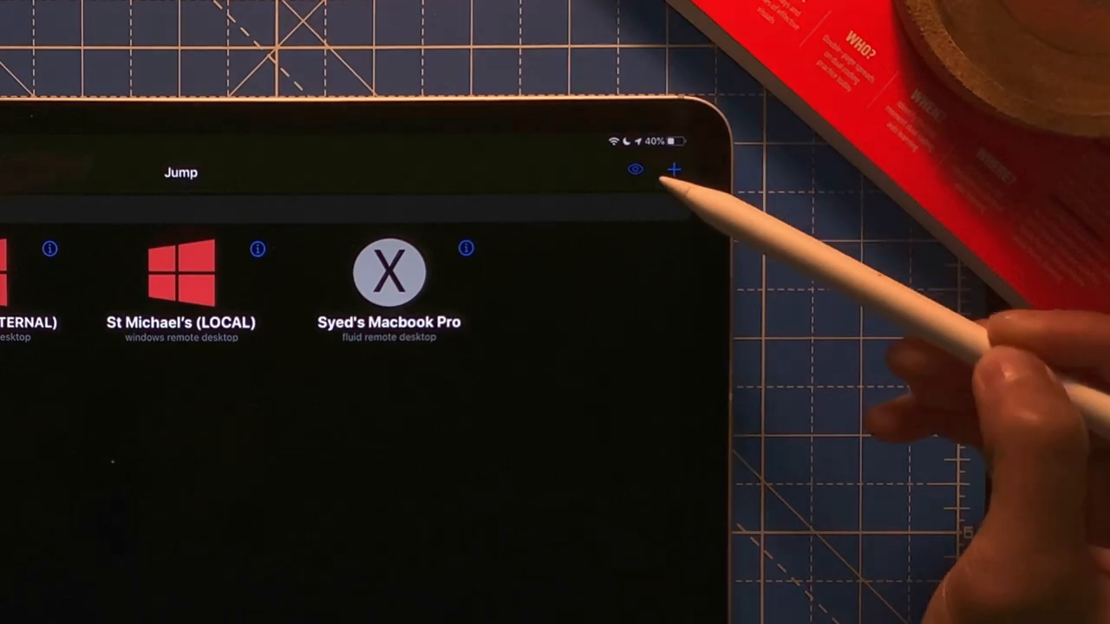
# Add a new computer to reach the blank RDP connection form on port 3389.
pyautogui.click(674, 170)
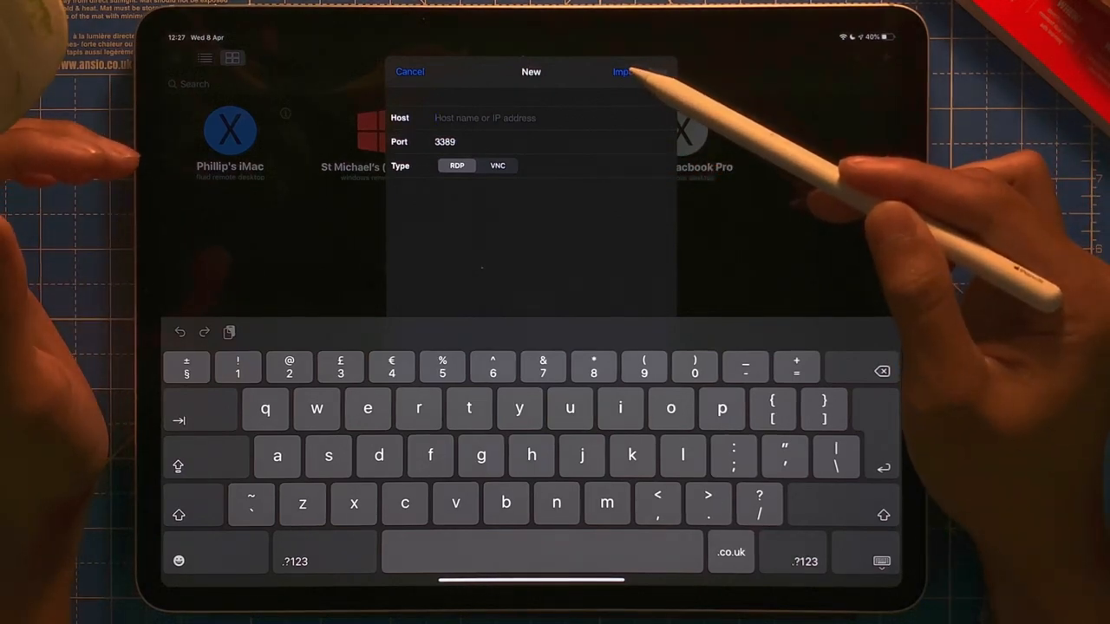
pyautogui.click(623, 71)
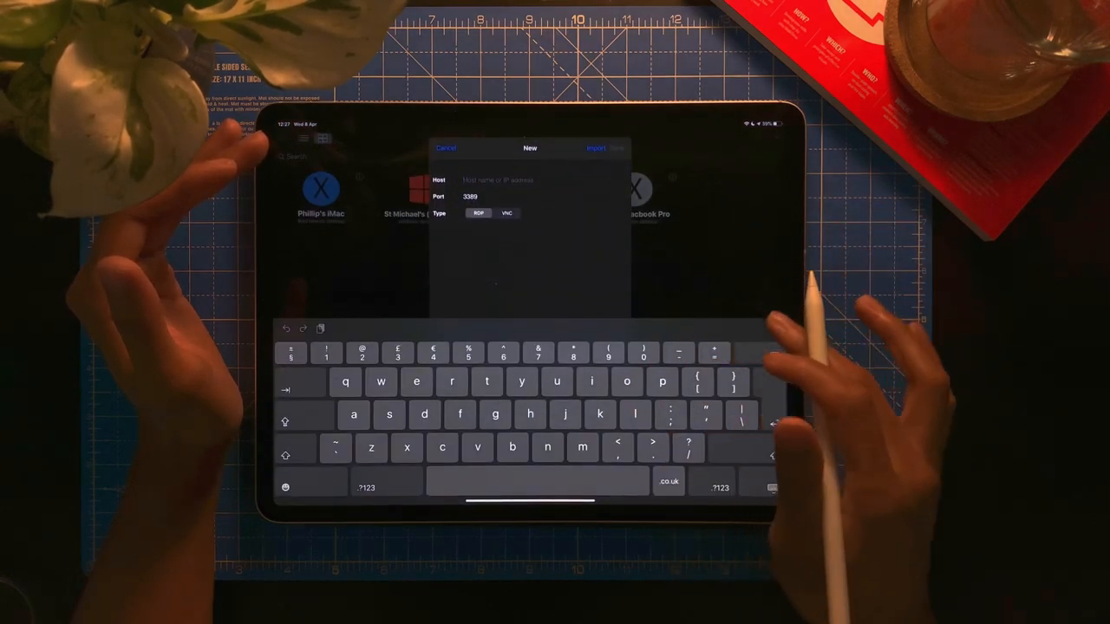
pyautogui.click(444, 147)
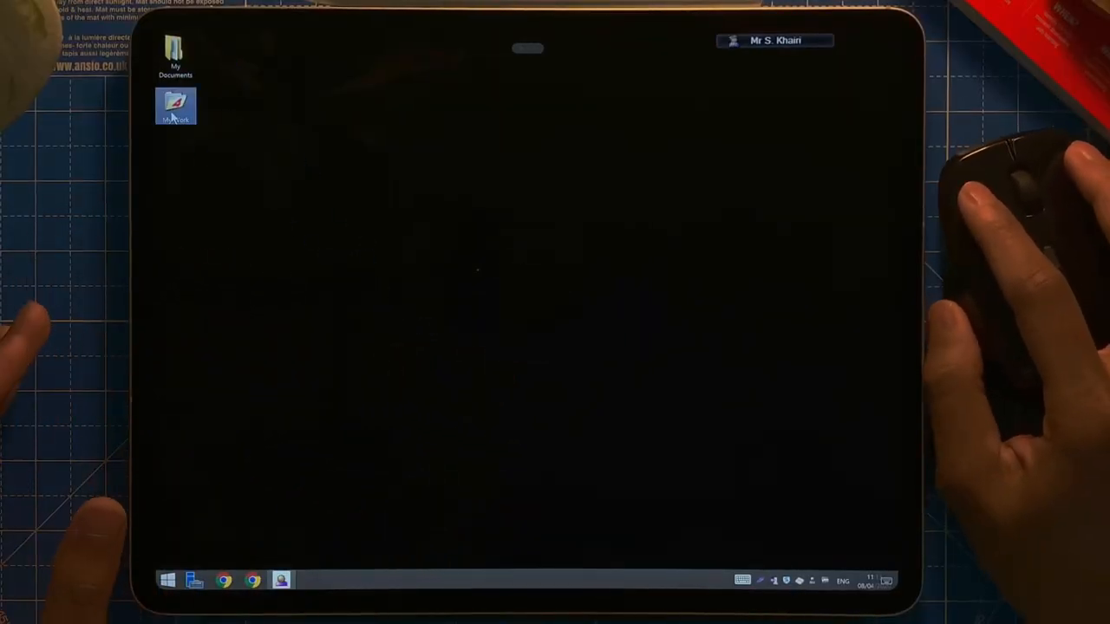
# Browse My Work into Activ Software, then start a blank PowerPoint 2016 presentation.
pyautogui.doubleClick(175, 106)
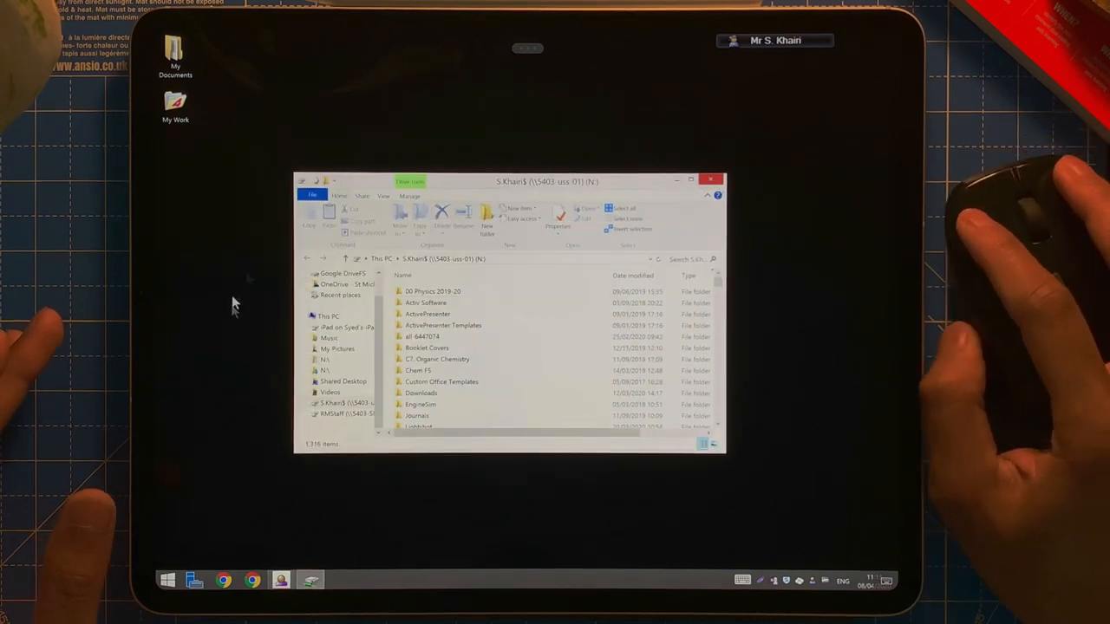
pyautogui.click(425, 303)
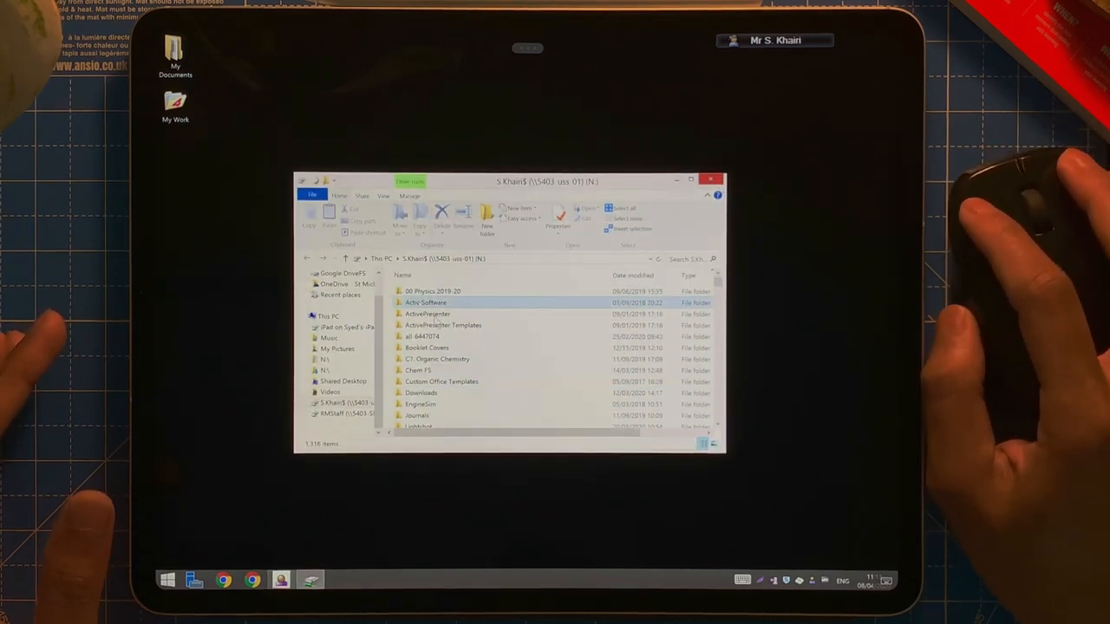
pyautogui.doubleClick(428, 314)
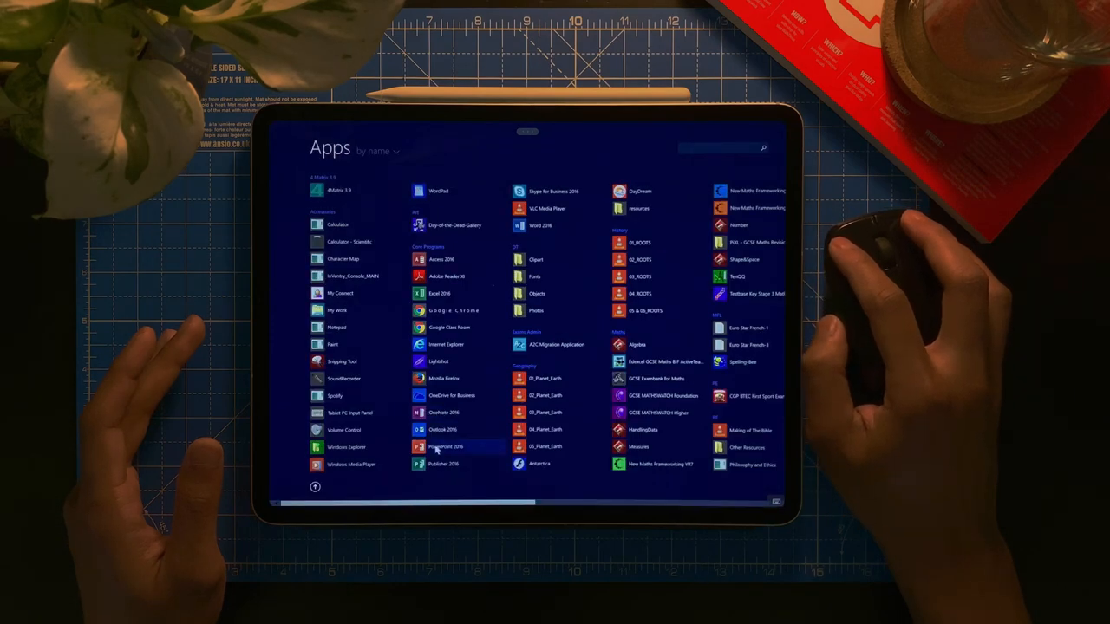
pyautogui.click(444, 447)
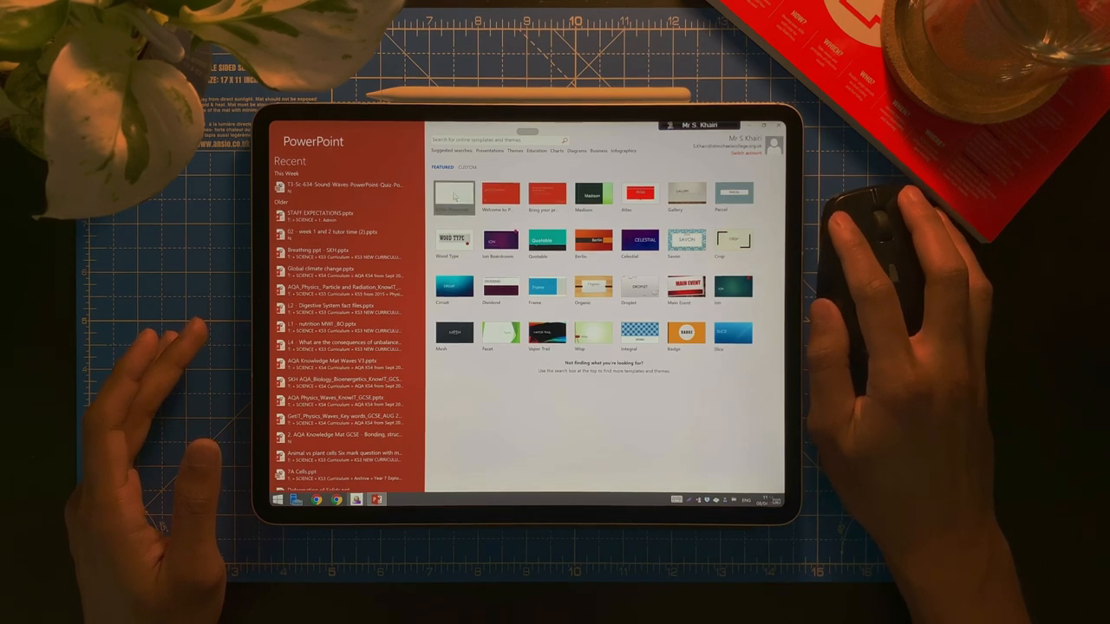
pyautogui.click(454, 195)
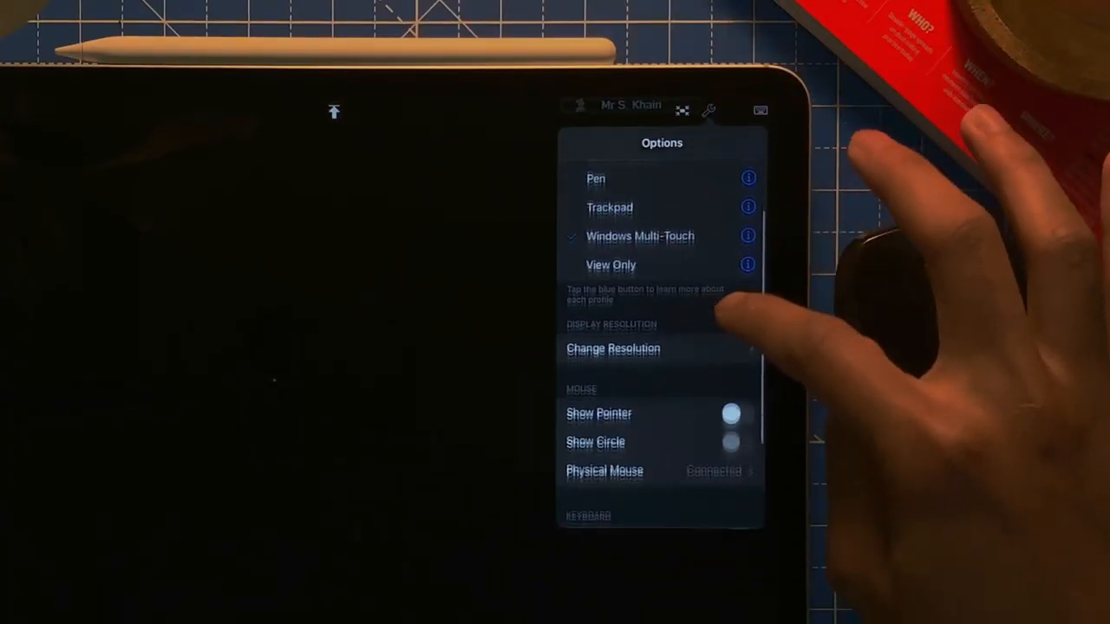
# Open Jump Desktop Options to check the Physical Mouse entry.
pyautogui.click(604, 470)
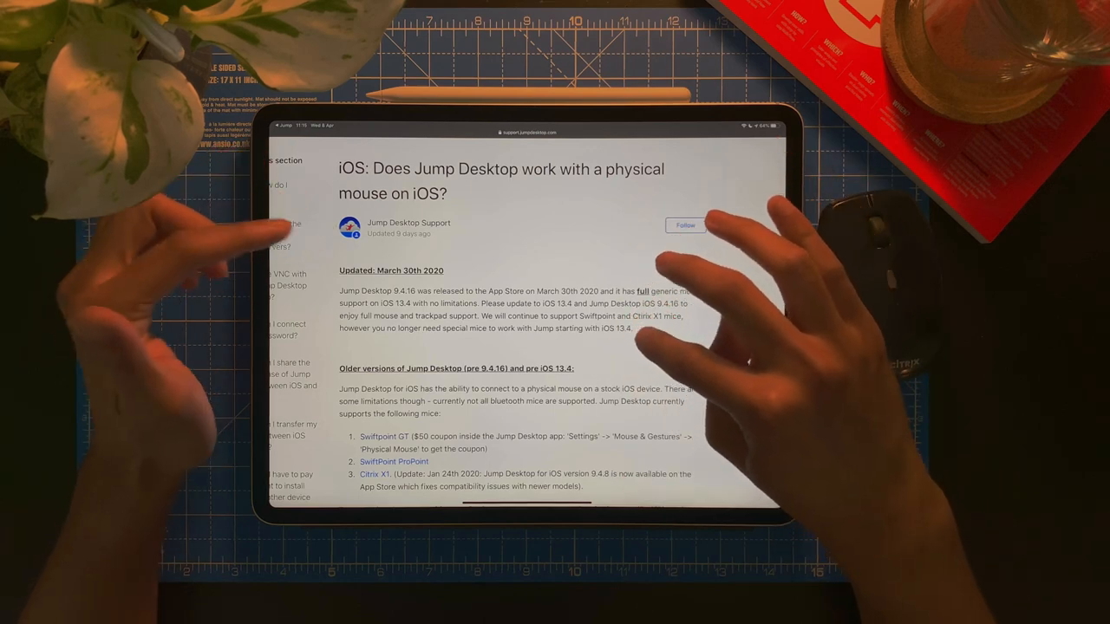
# Read the physical mouse support article, then switch to the Jump Desktop home page tab.
pyautogui.scroll(-3)
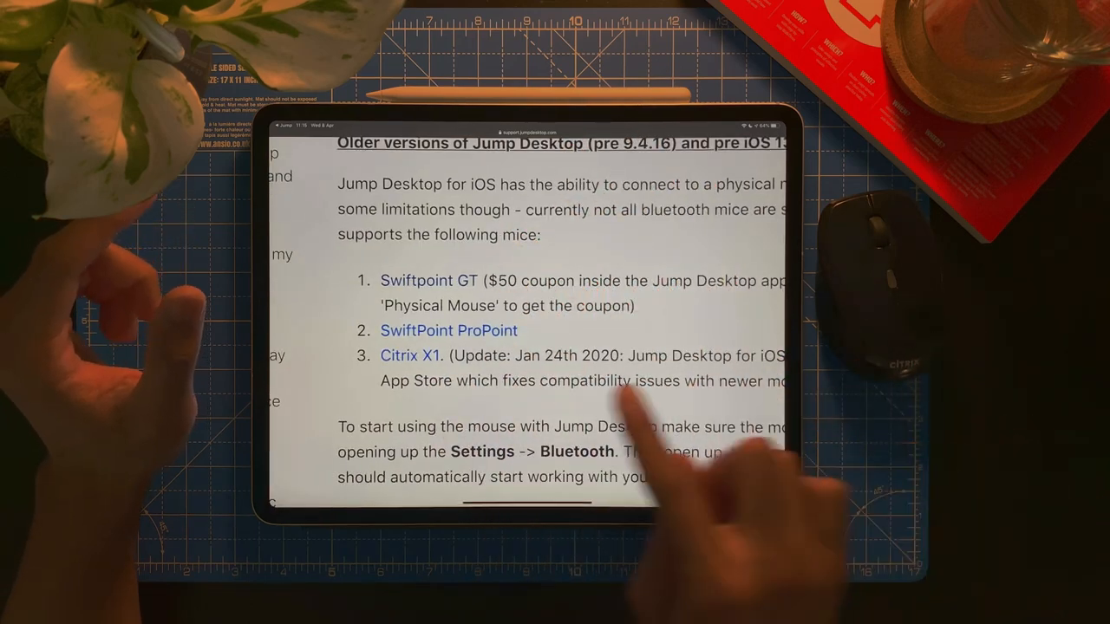
pyautogui.scroll(-3)
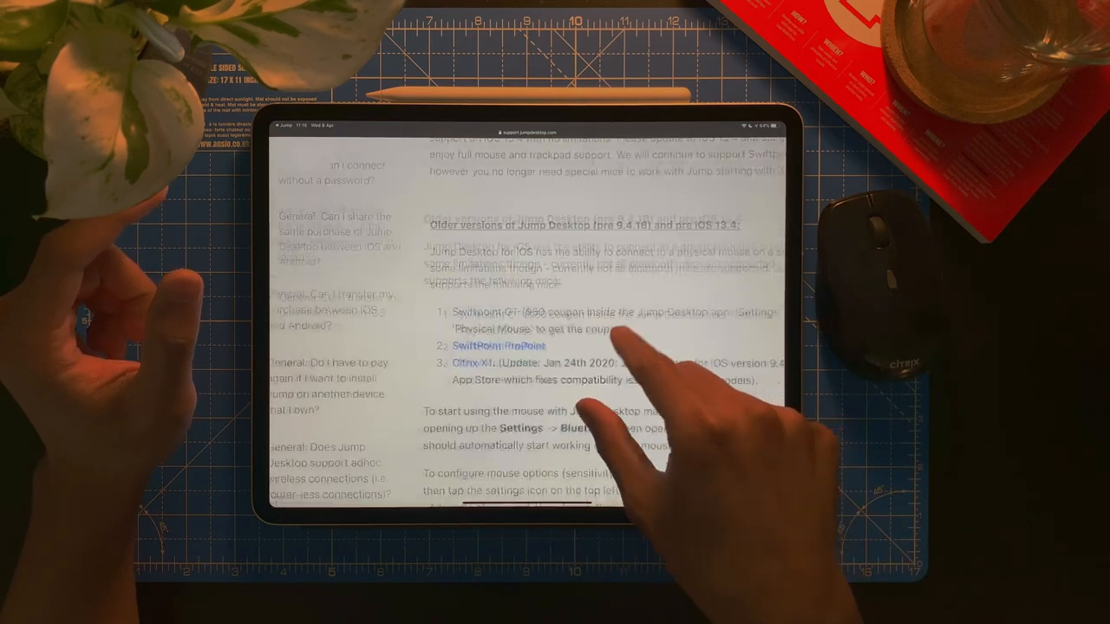
pyautogui.scroll(-3)
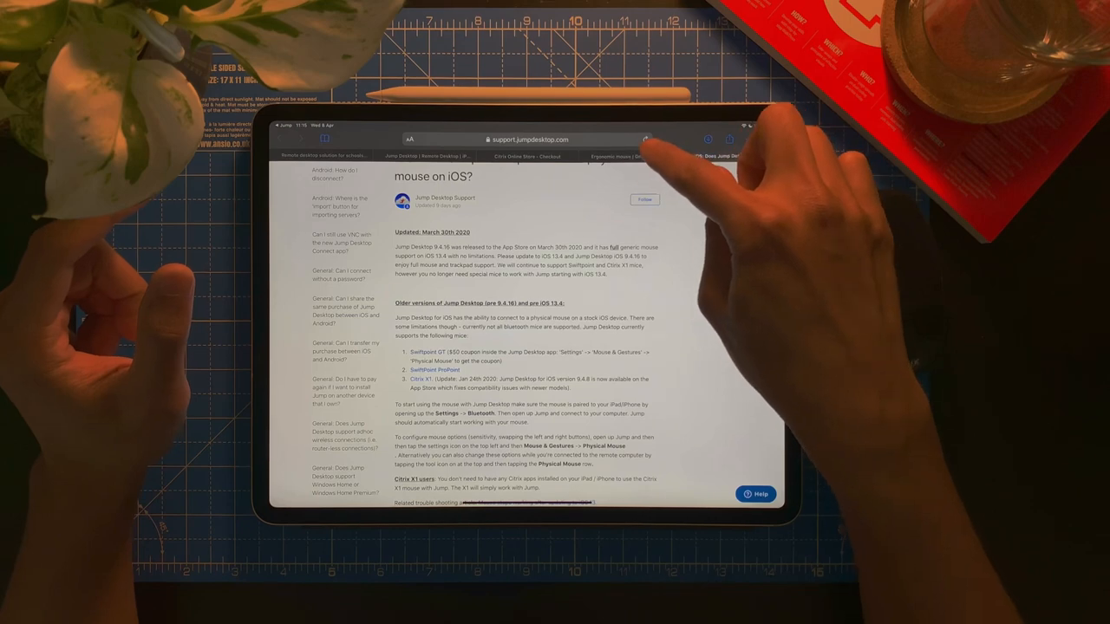
pyautogui.click(529, 139)
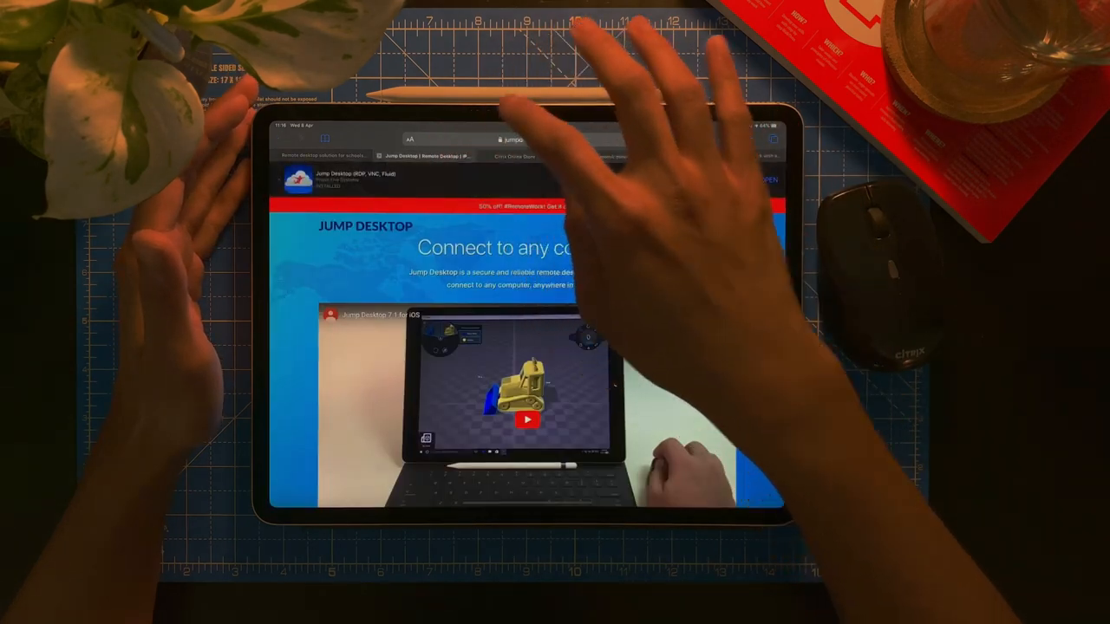
# Scroll jumpdesktop.com down to the For Mac and For Windows sections.
pyautogui.scroll(-3)
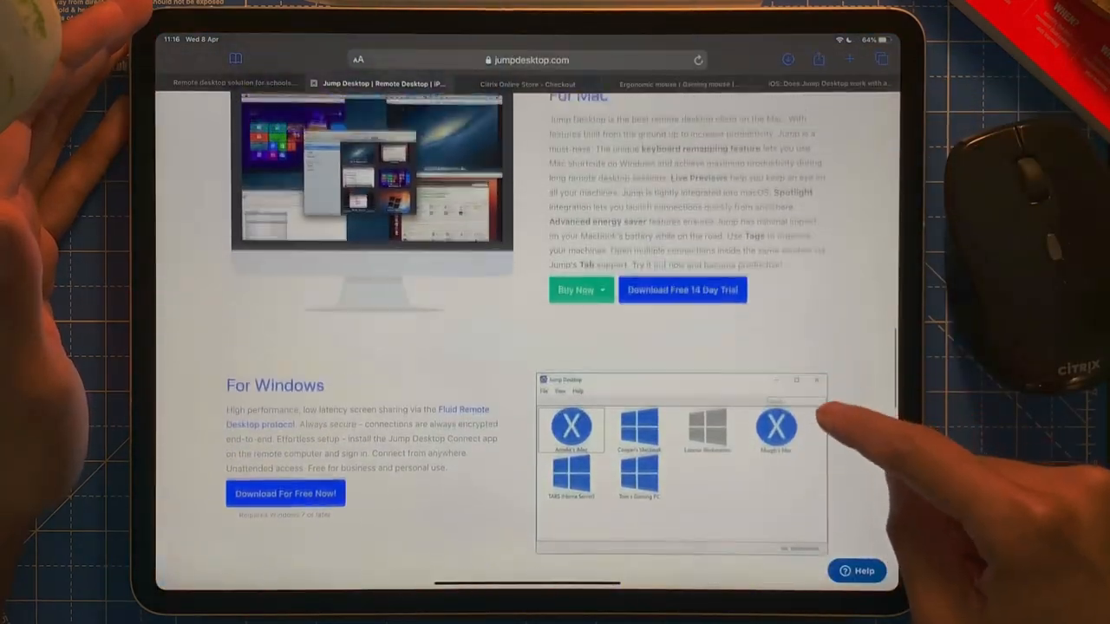
pyautogui.scroll(-3)
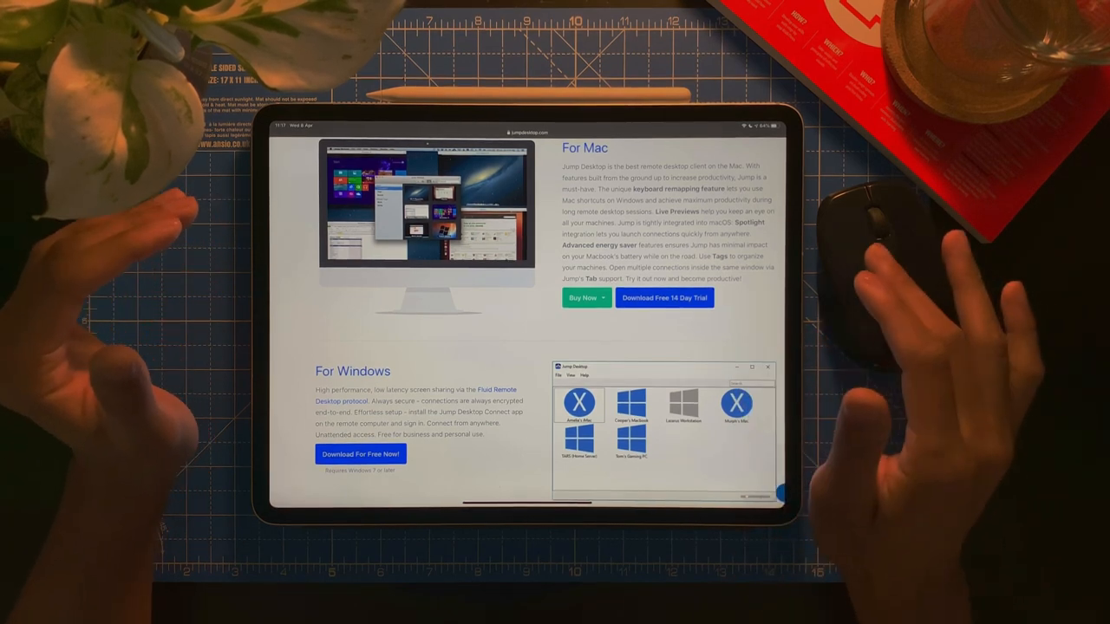
pyautogui.scroll(-3)
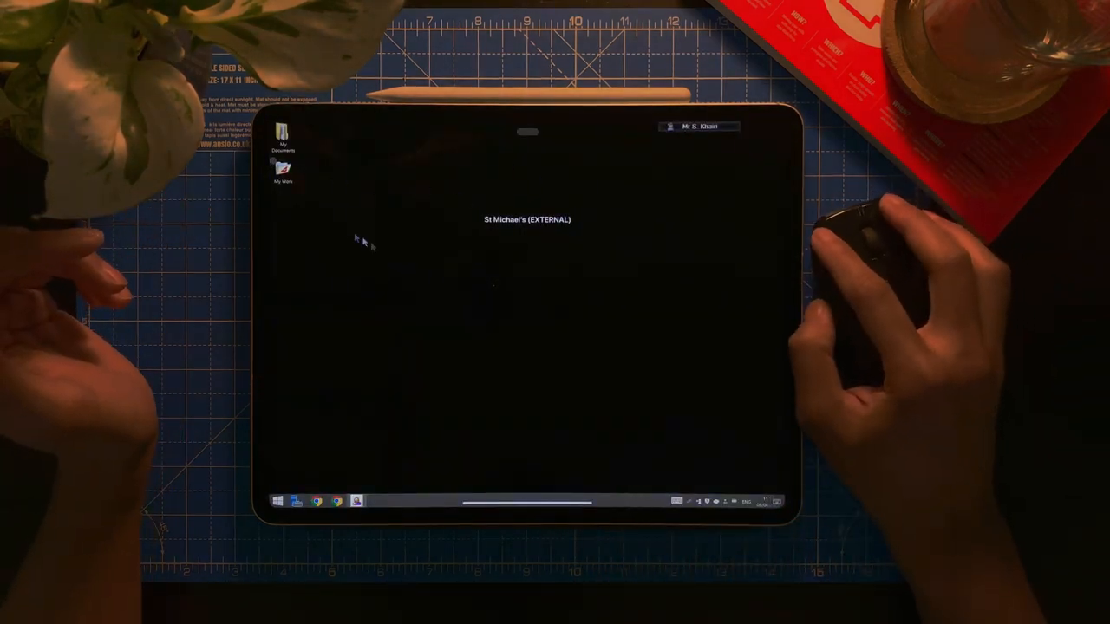
# Open My Work on the school desktop, then switch to the home iMac's login screen.
pyautogui.doubleClick(282, 169)
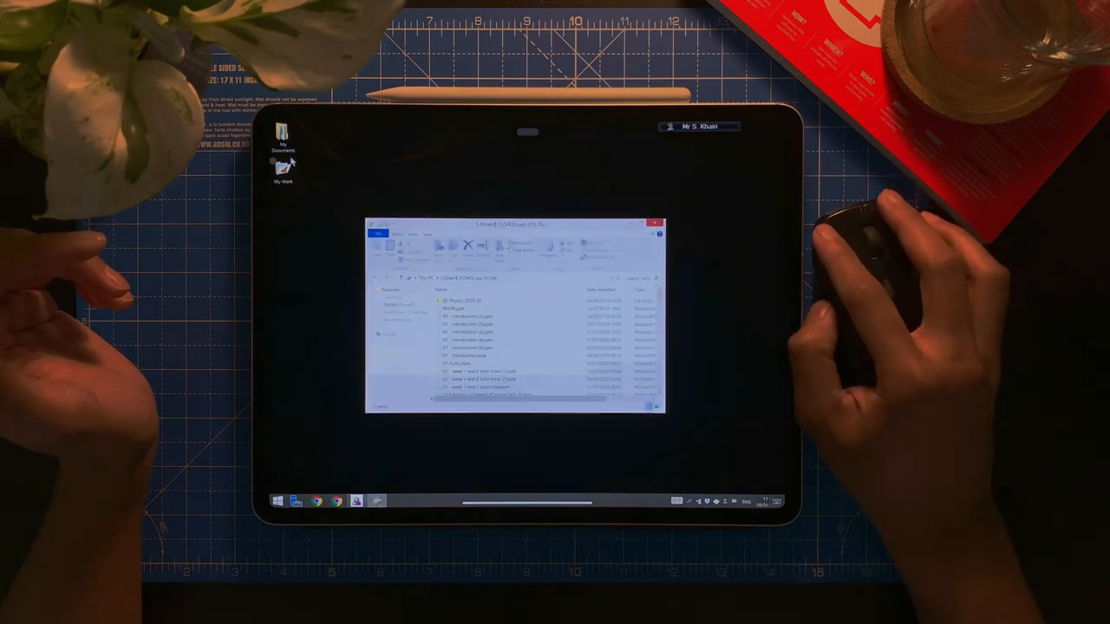
pyautogui.click(656, 224)
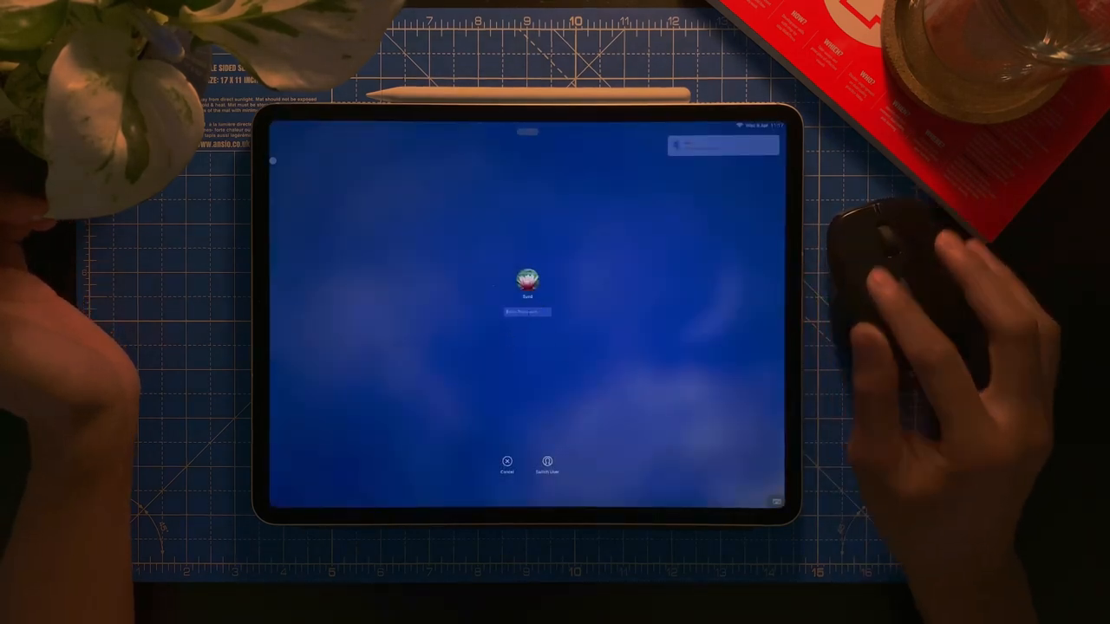
pyautogui.click(527, 312)
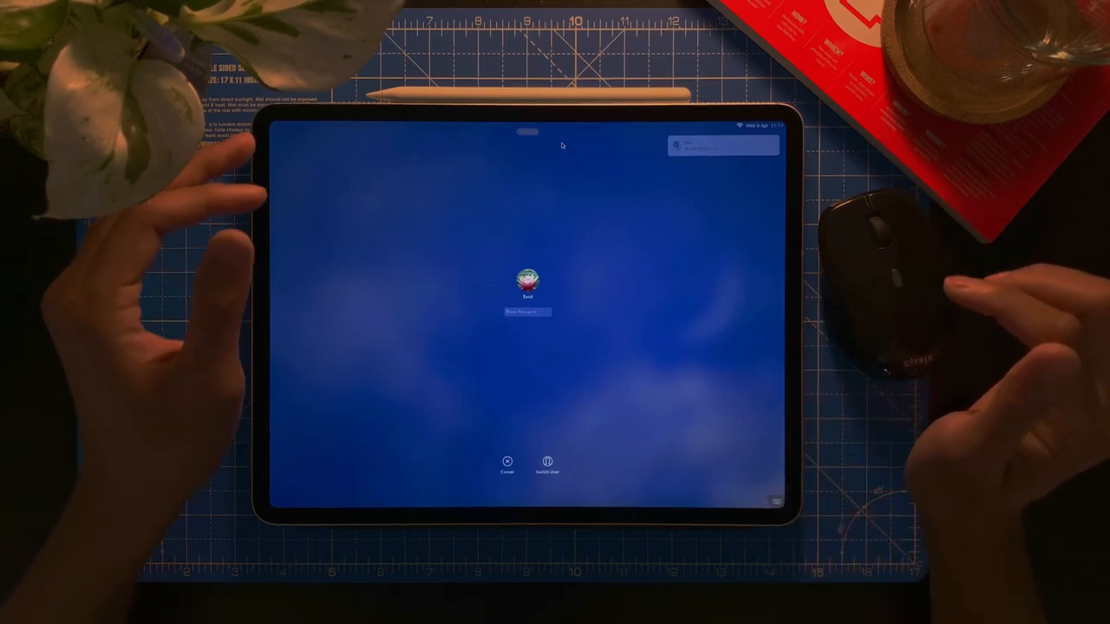
pyautogui.moveTo(884, 261)
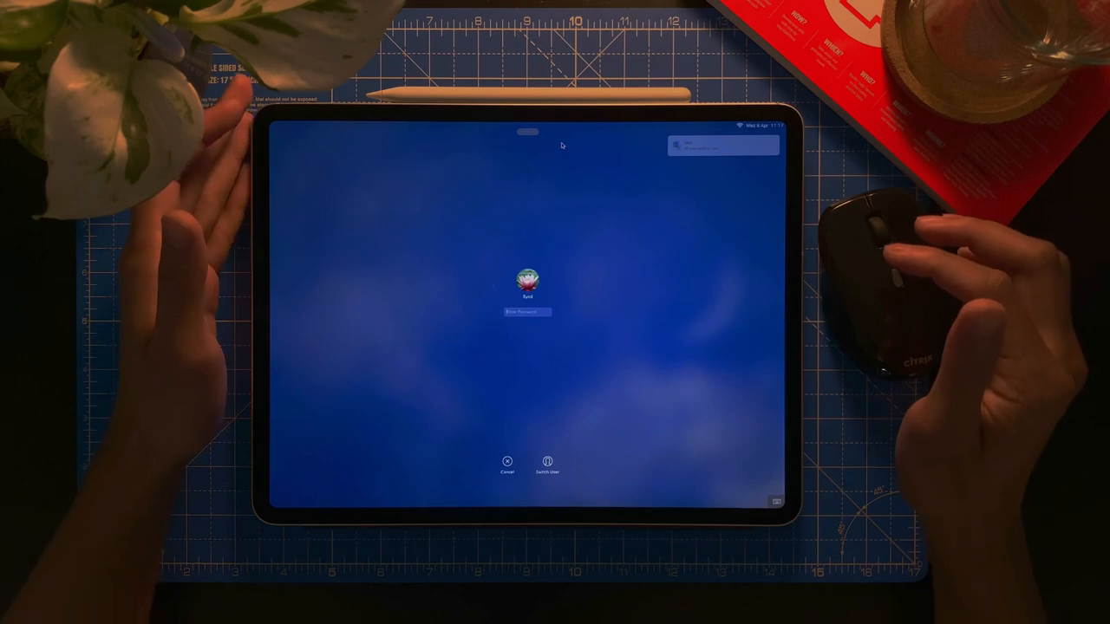